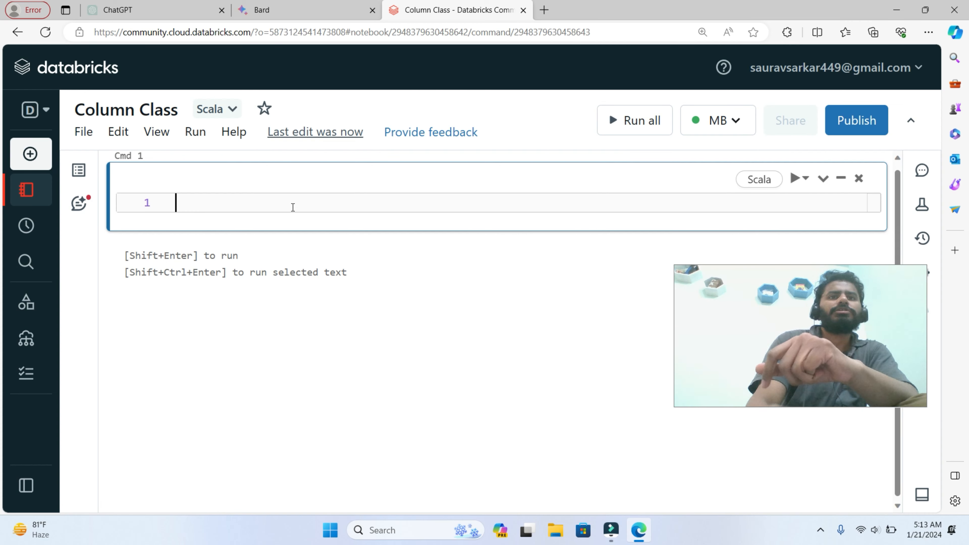
# - Run a cell containing just z, getting 'not found: value z', then resume editing it
pyautogui.write('z')
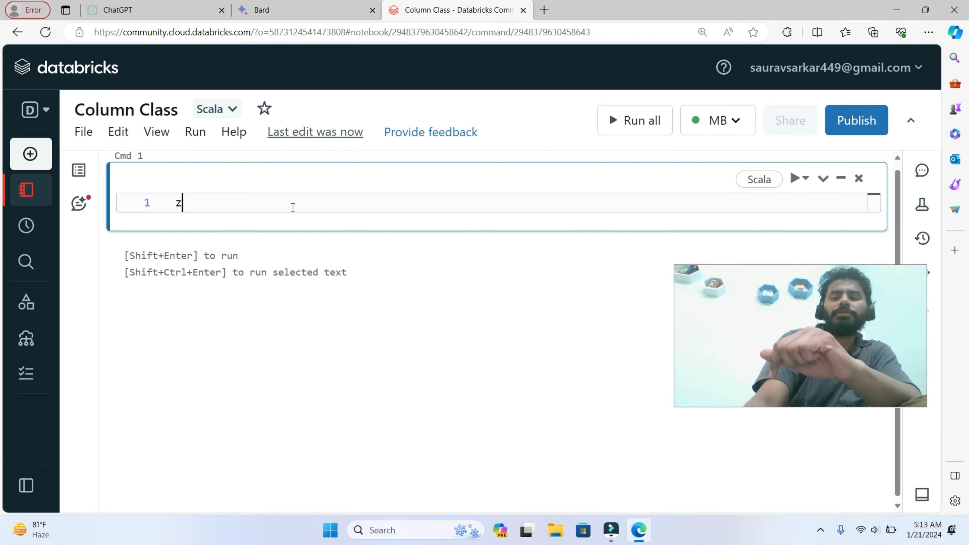
pyautogui.press('shift+enter')
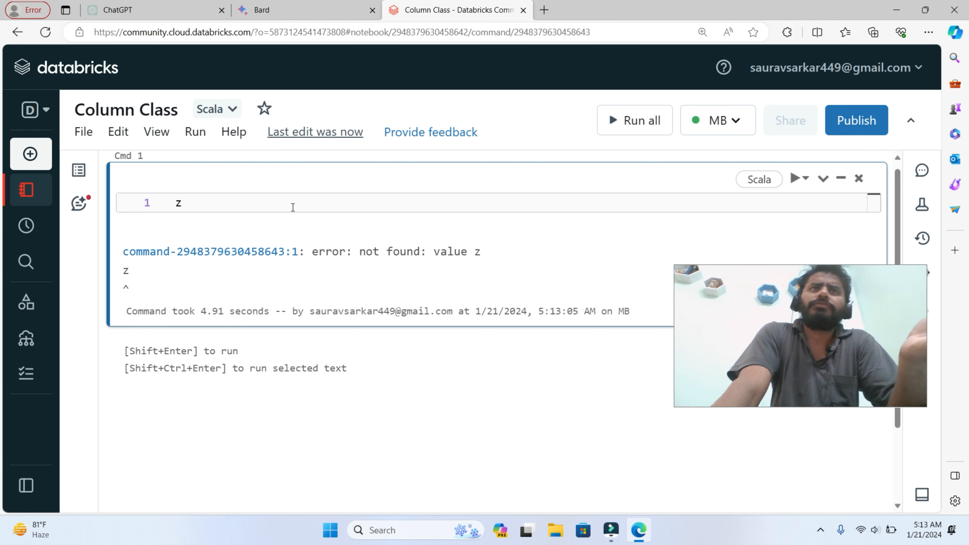
pyautogui.click(183, 202)
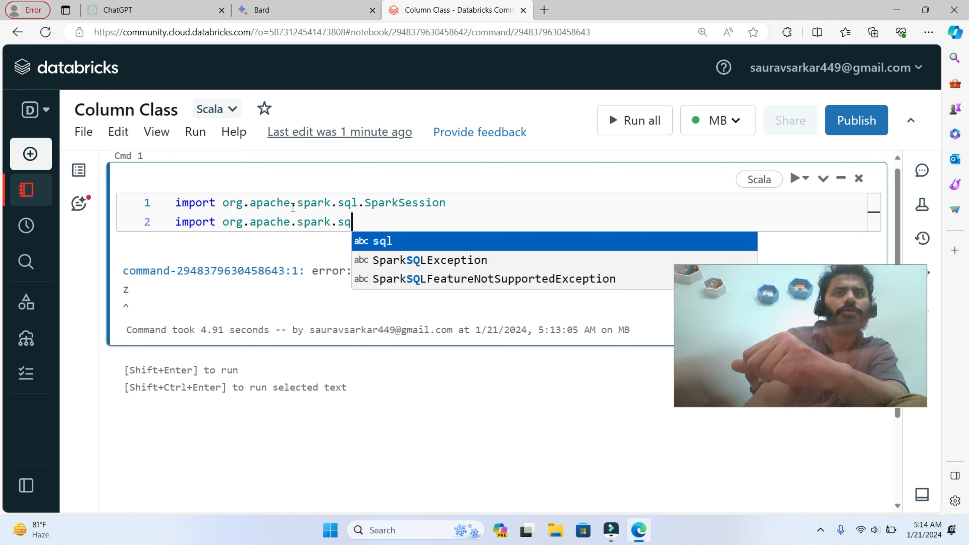
# - Complete the functions.{col,lit} and types imports, run them, and add an empty cell
pyautogui.write('.functions.{col,lit')
pyautogui.write('import org.apache.spark.sq')
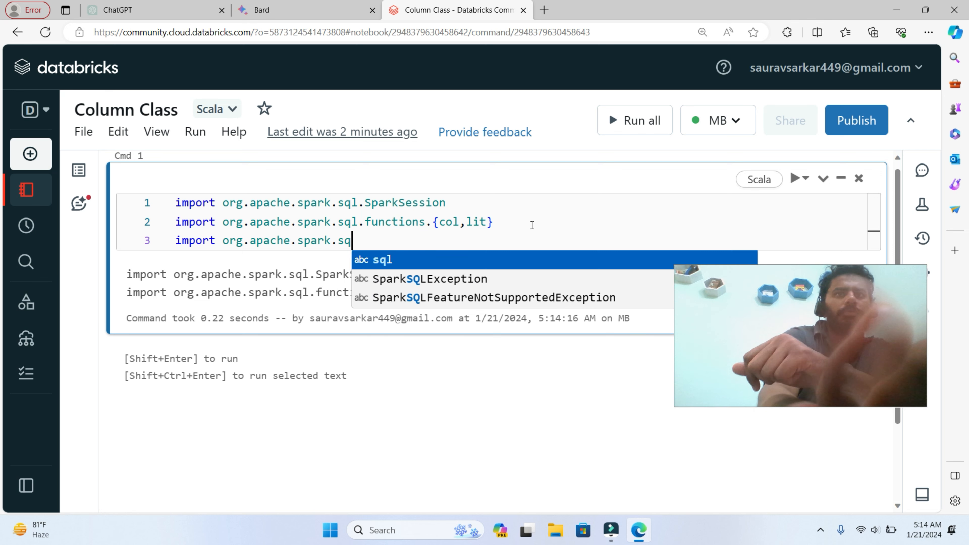
pyautogui.write('t')
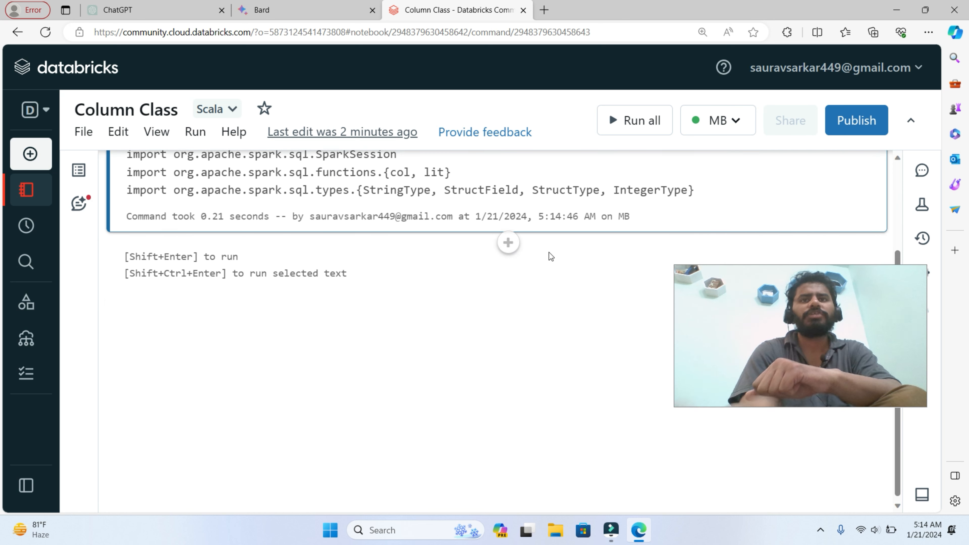
pyautogui.click(507, 242)
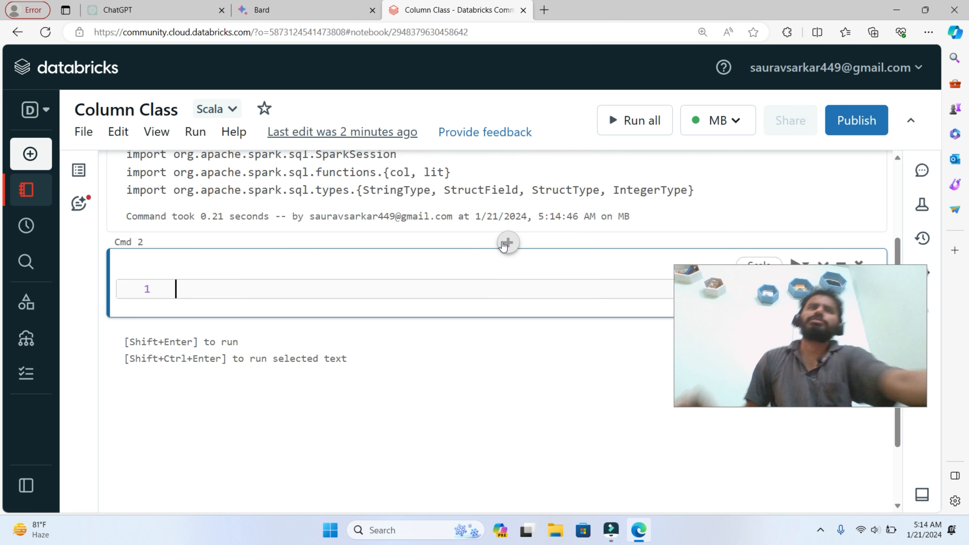
# - Create val spark via SparkSession.builder.appName("Meet").getOrCreate(), run it, and add a cell
pyautogui.write('val spark =')
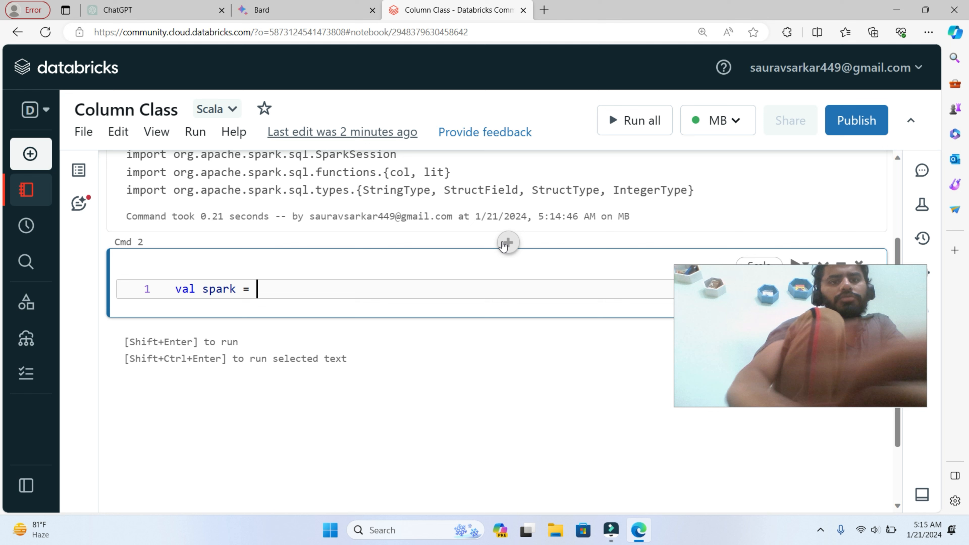
pyautogui.write('SparkSession.builder.appName')
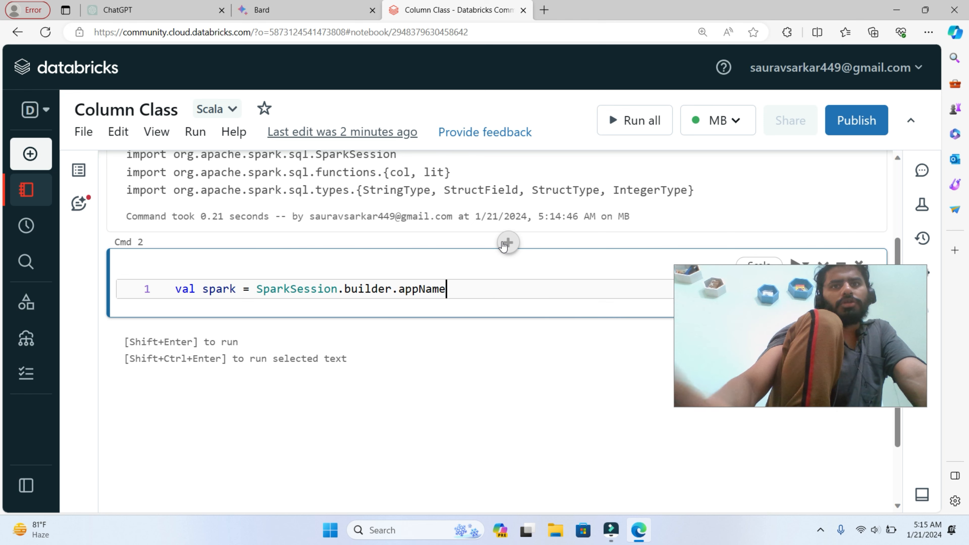
pyautogui.press('shift+enter')
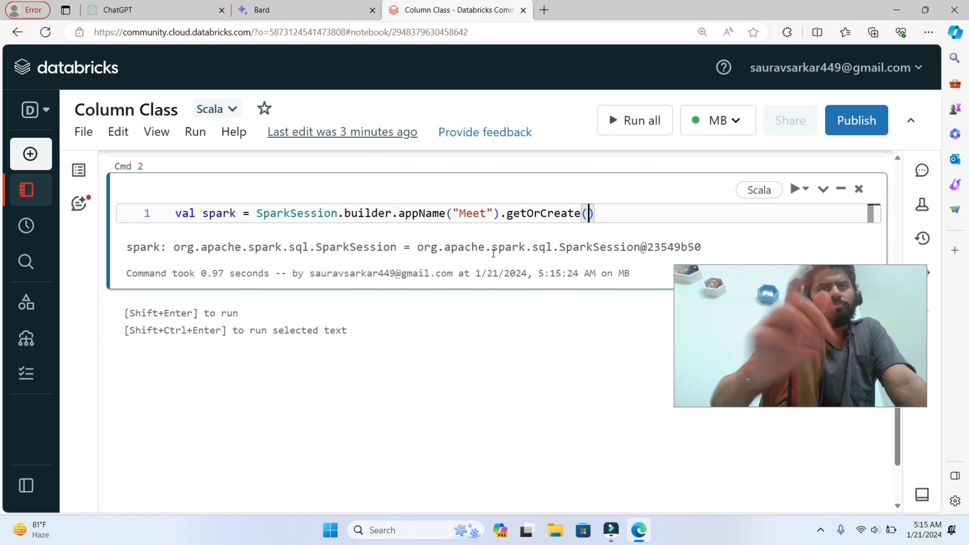
pyautogui.click(508, 300)
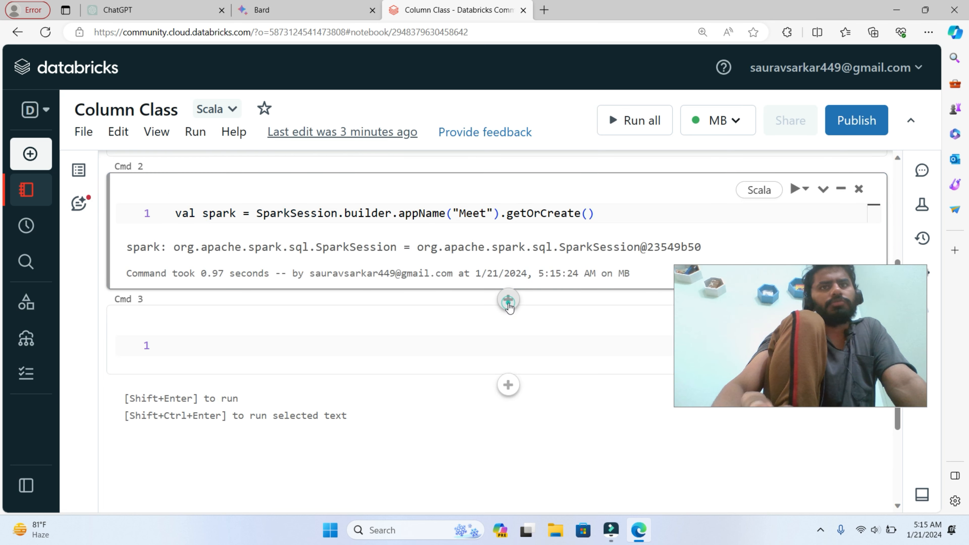
# - Define data as Seq of Rows (1, Meet, [2,5]) and (2, Sauiri, [5,9]), adding ArrayType to imports
pyautogui.write('val data')
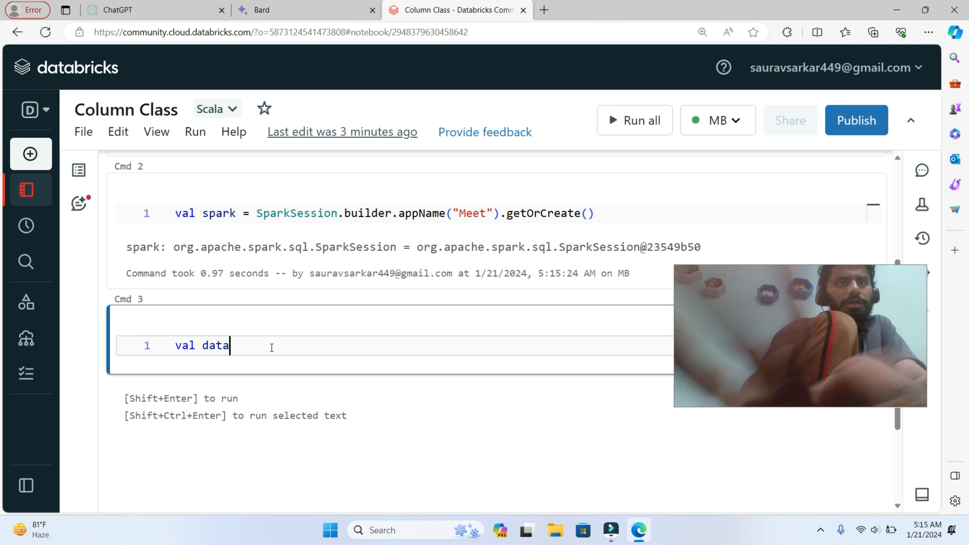
pyautogui.write('= Seq(Row(1,"')
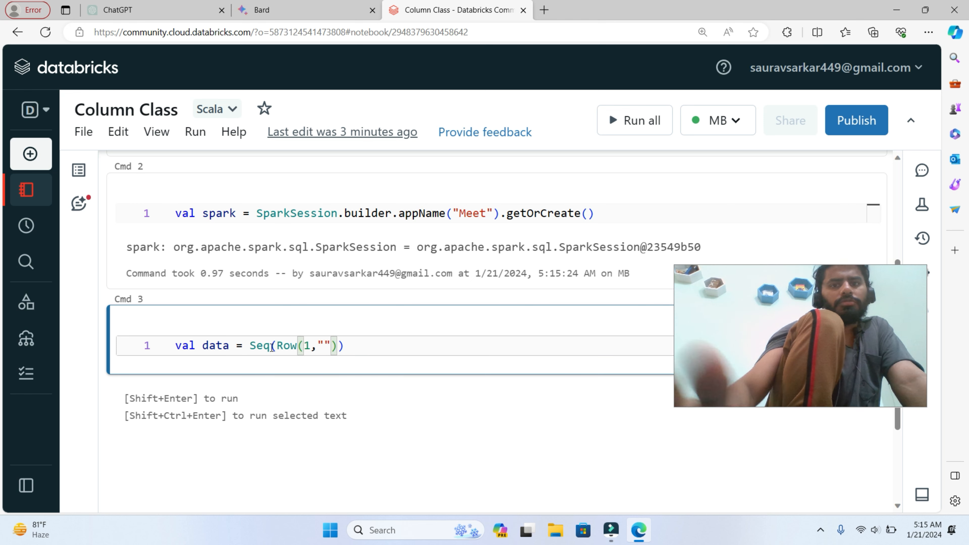
pyautogui.write('Meet",Array(2,5')
pyautogui.write('StructField("rannumbers", Arra)')
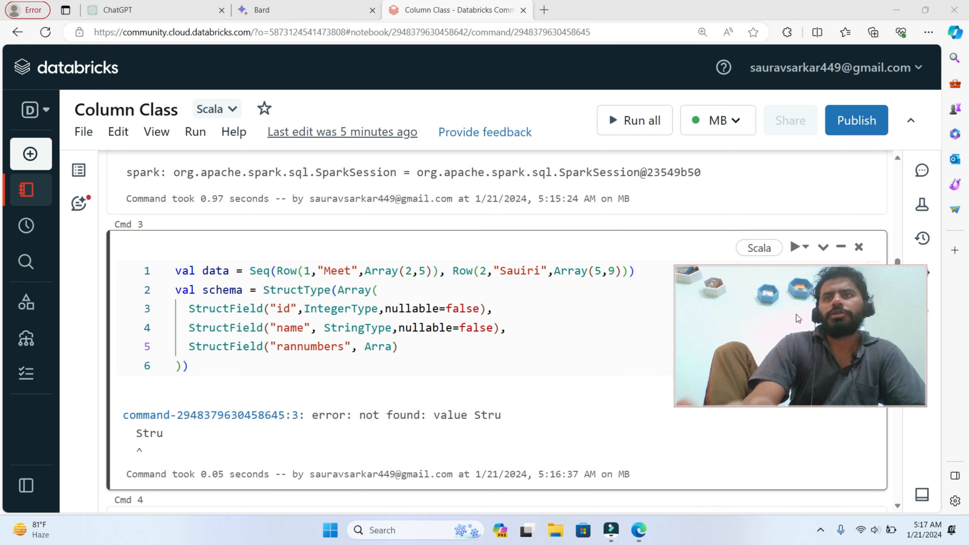
pyautogui.scroll(3)
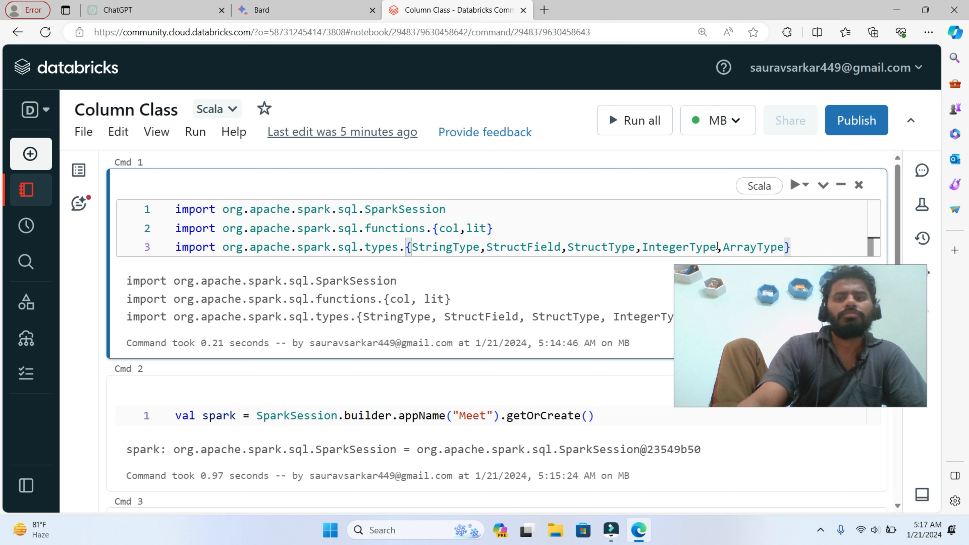
pyautogui.scroll(-3)
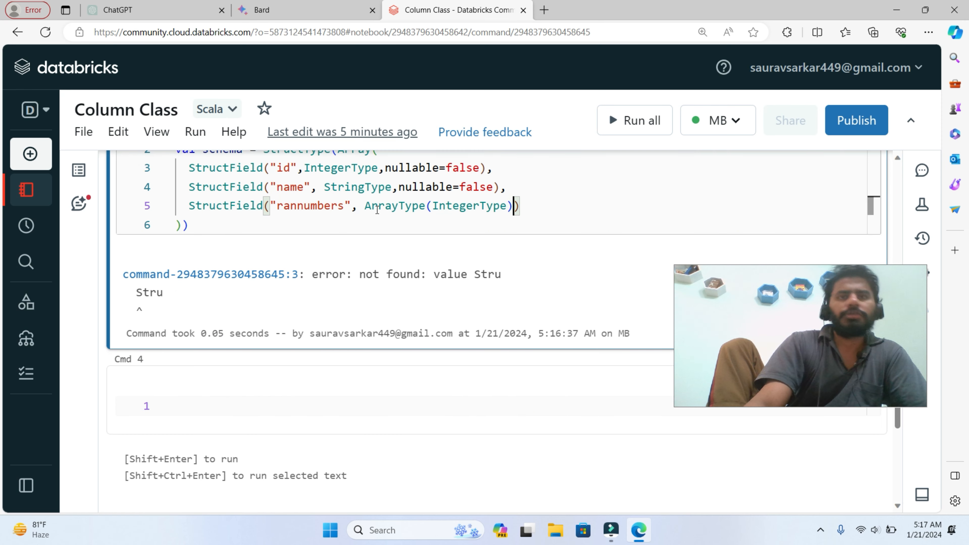
# - Finish the id/name/rannumbers StructType schema, build df with createDataFrame and display it
pyautogui.write(', nullable=false)')
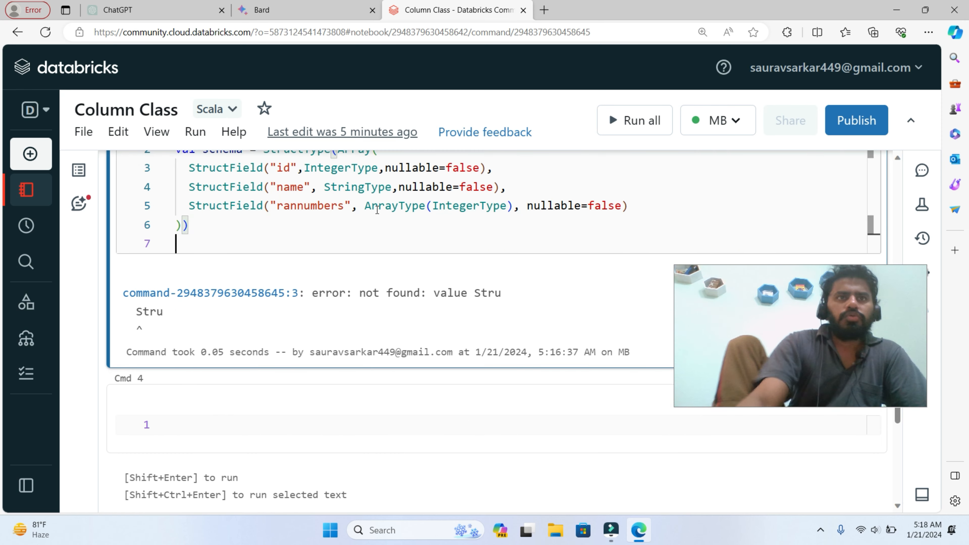
pyautogui.write('val df =')
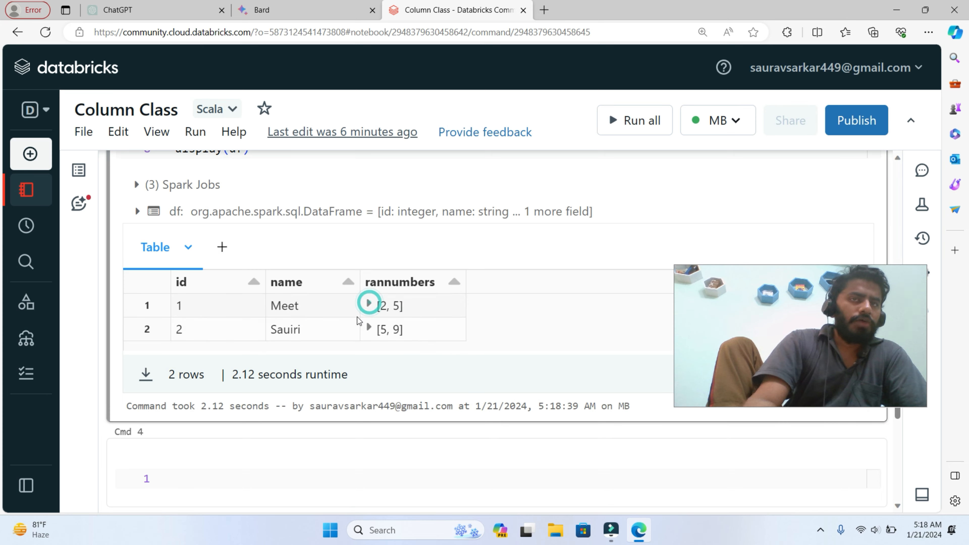
# - Display df.select("name").collect() showing Meet and Sauiri, then add an empty cell
pyautogui.scroll(3)
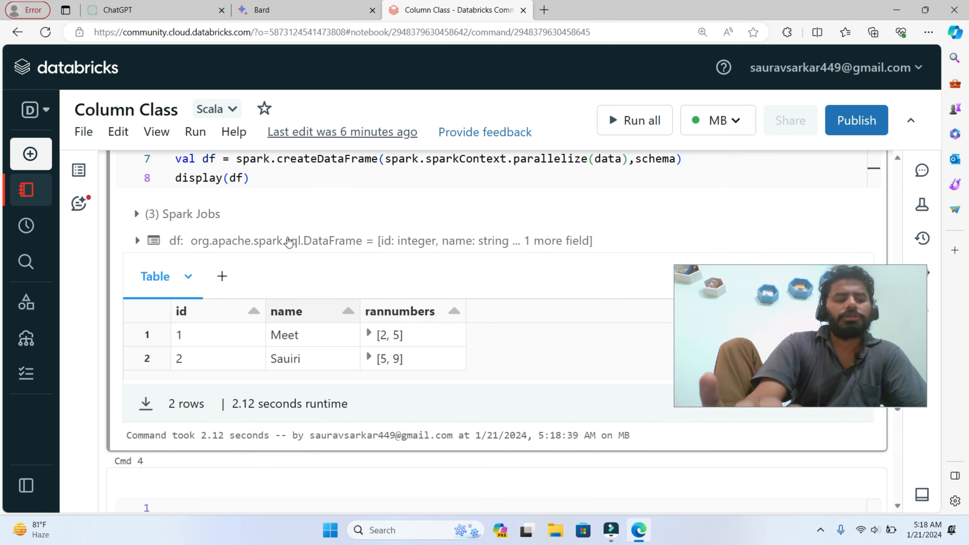
pyautogui.write('df.select("name").collect())')
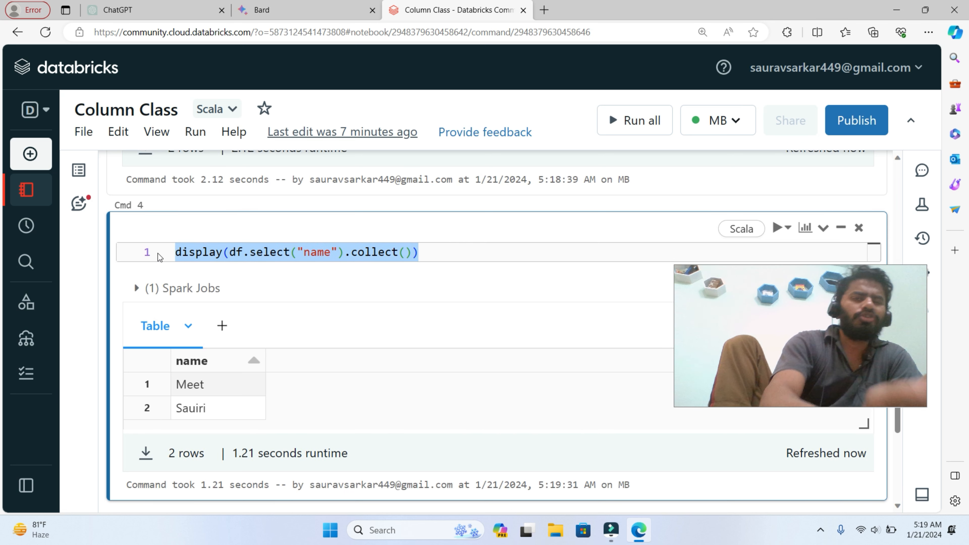
pyautogui.scroll(-3)
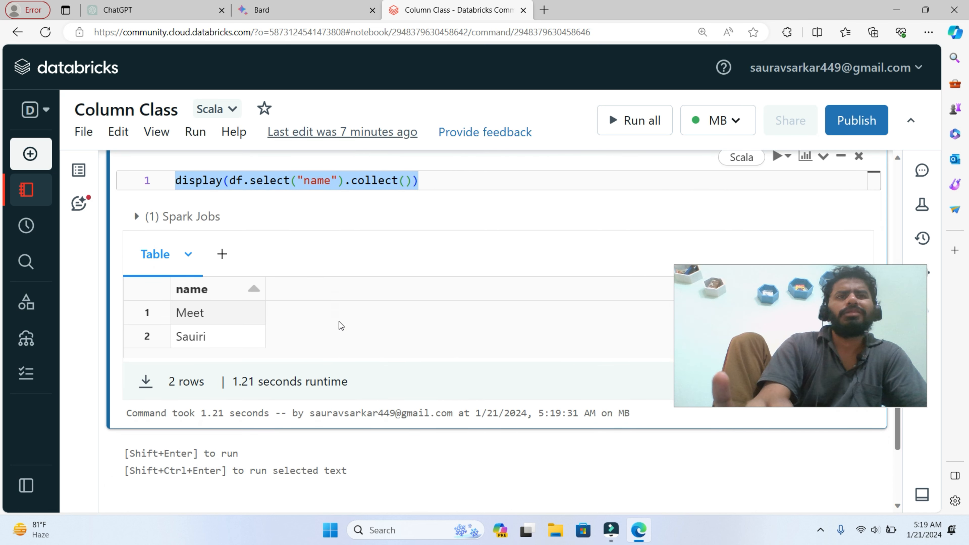
pyautogui.click(507, 366)
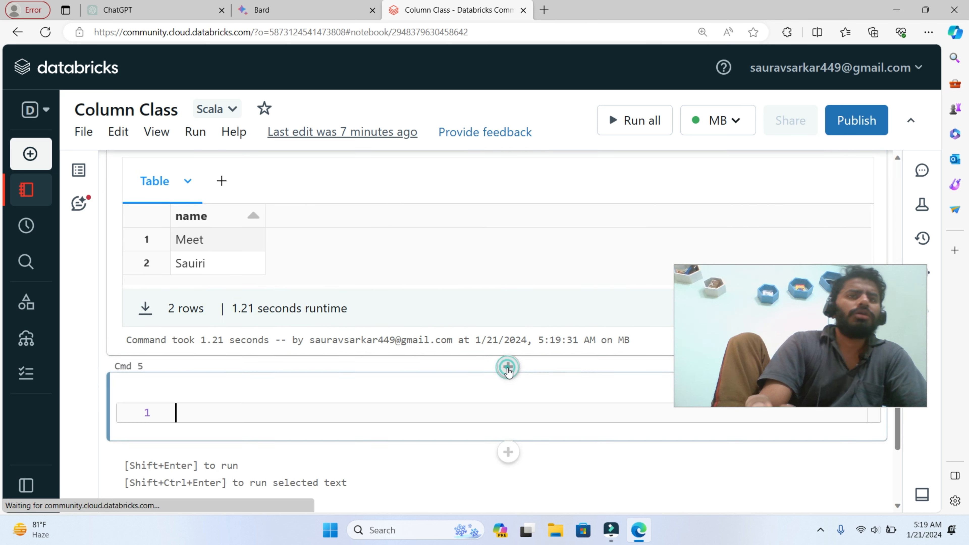
# - Add and run a cell with display(df.select(col("name")))
pyautogui.write('display(df.select()')
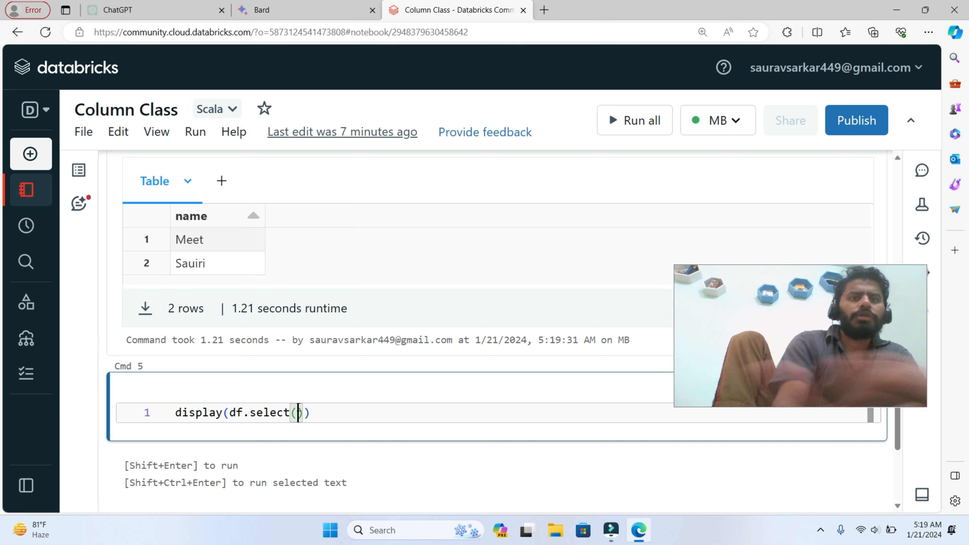
pyautogui.write('col("name")')
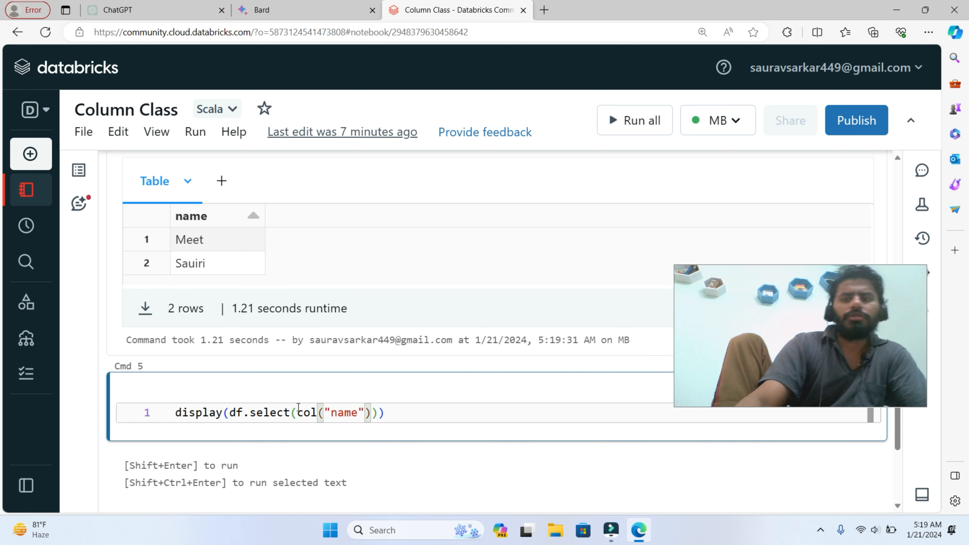
pyautogui.scroll(3)
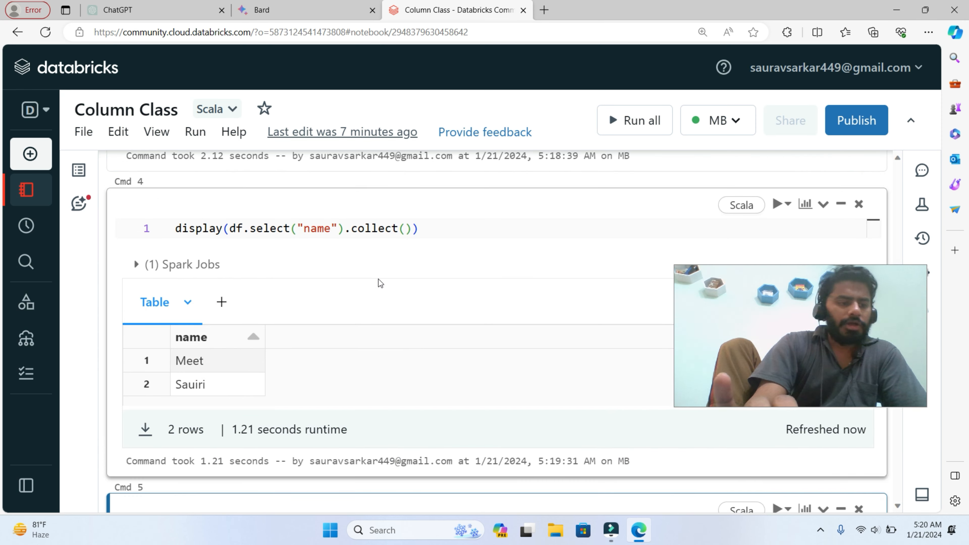
pyautogui.scroll(-3)
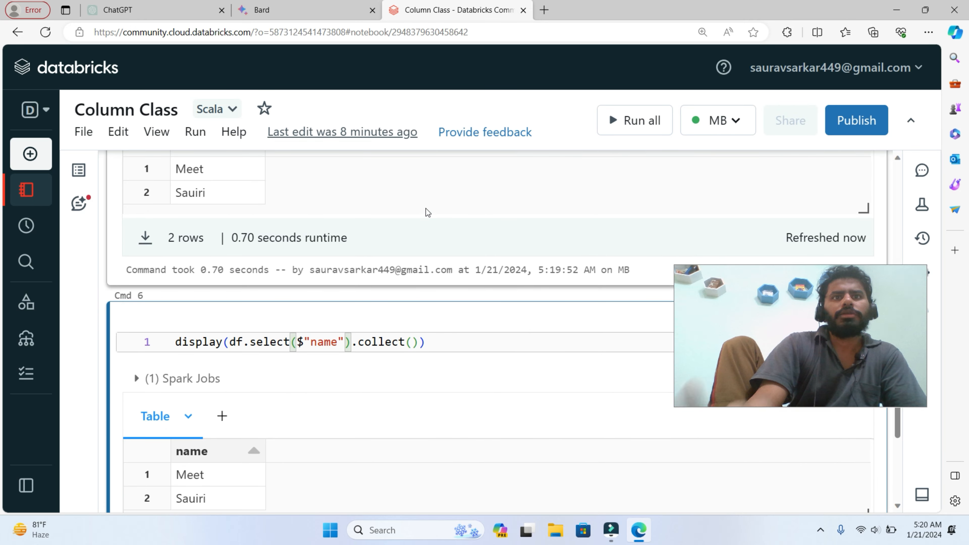
# - Change the $"name" selection to $"id" and another cell to col("rannumbers"), running both
pyautogui.write('id')
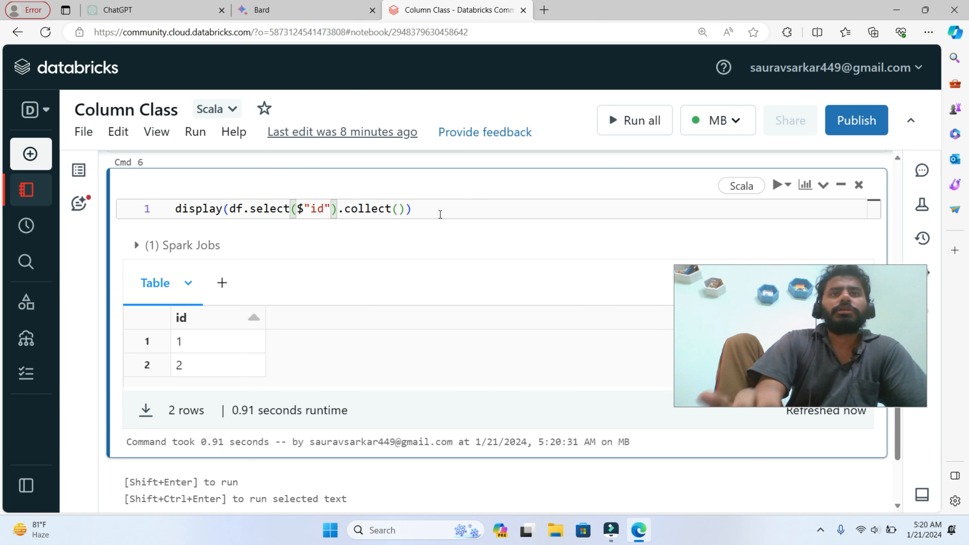
pyautogui.scroll(3)
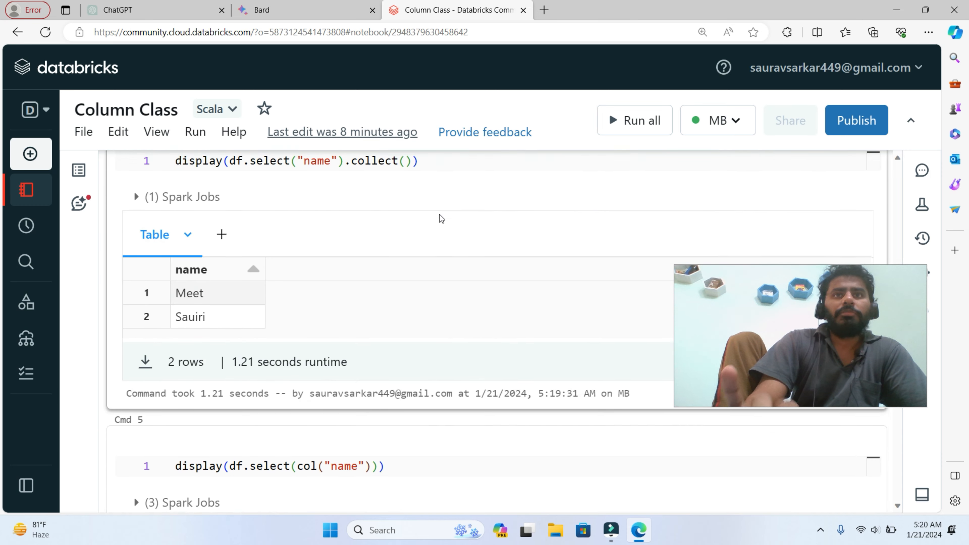
pyautogui.scroll(3)
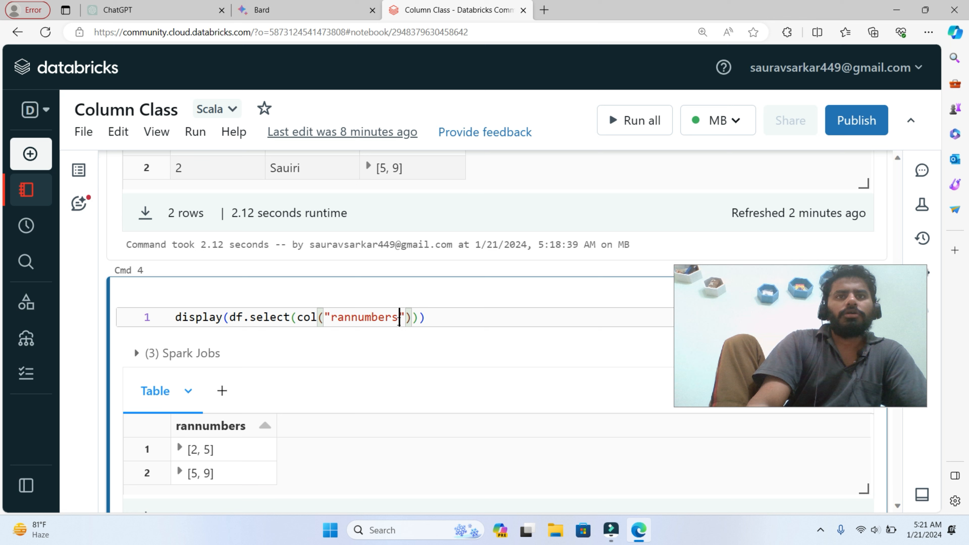
pyautogui.write('()')
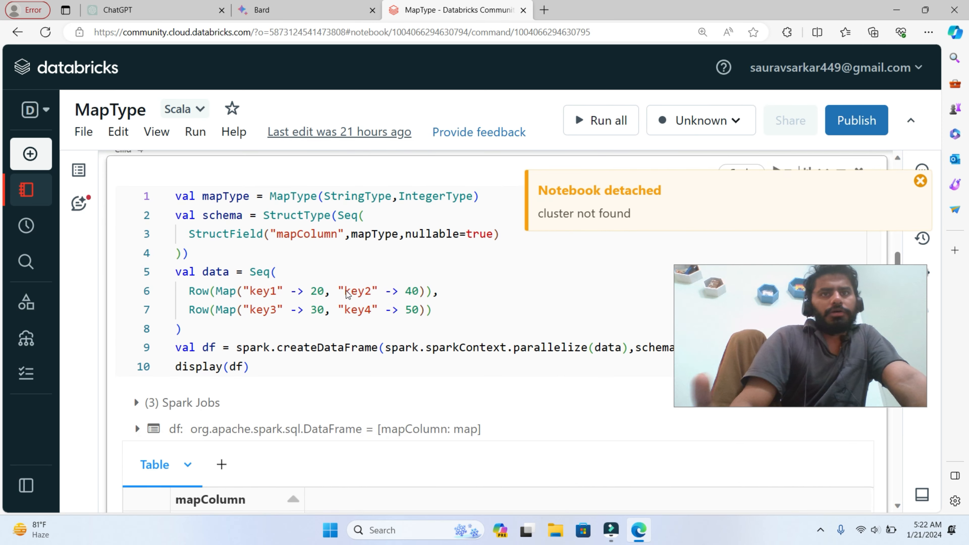
# - In the MapType notebook, select all code in the map schema cell and review its DataFrame output
pyautogui.press('ctrl+a')
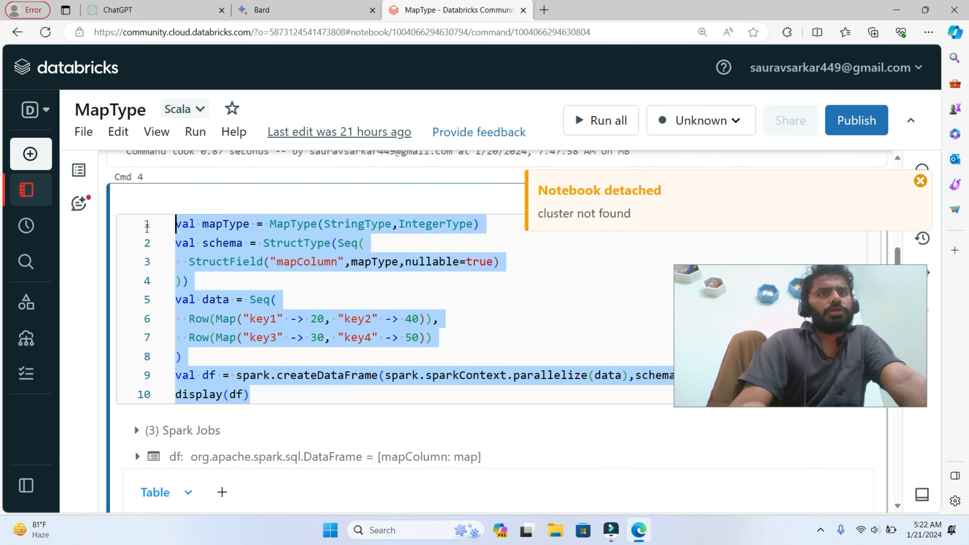
pyautogui.moveTo(147, 231)
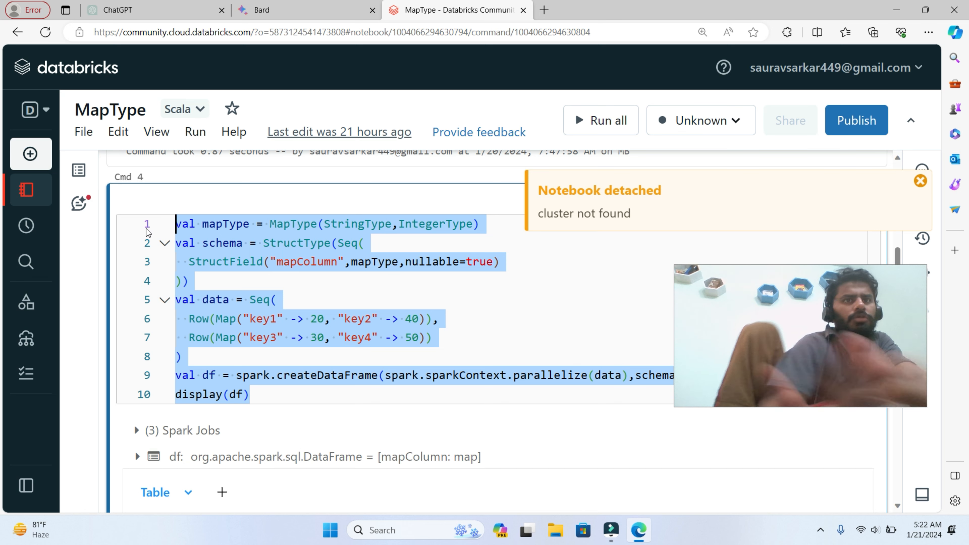
pyautogui.scroll(-3)
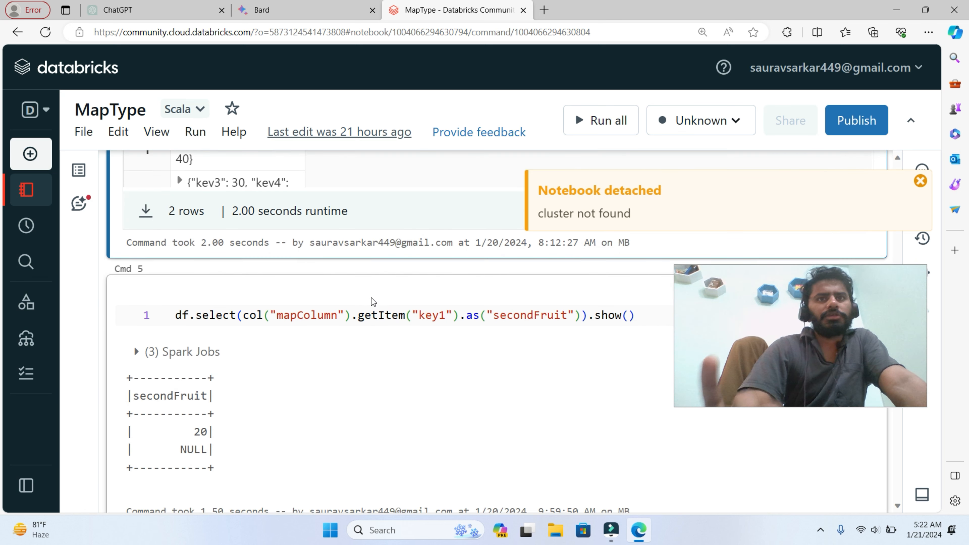
pyautogui.scroll(-3)
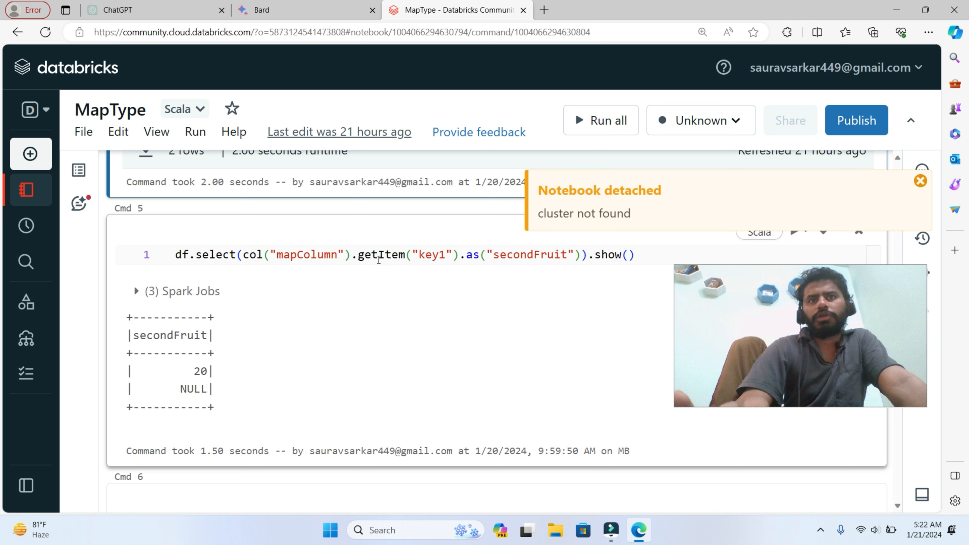
pyautogui.moveTo(279, 286)
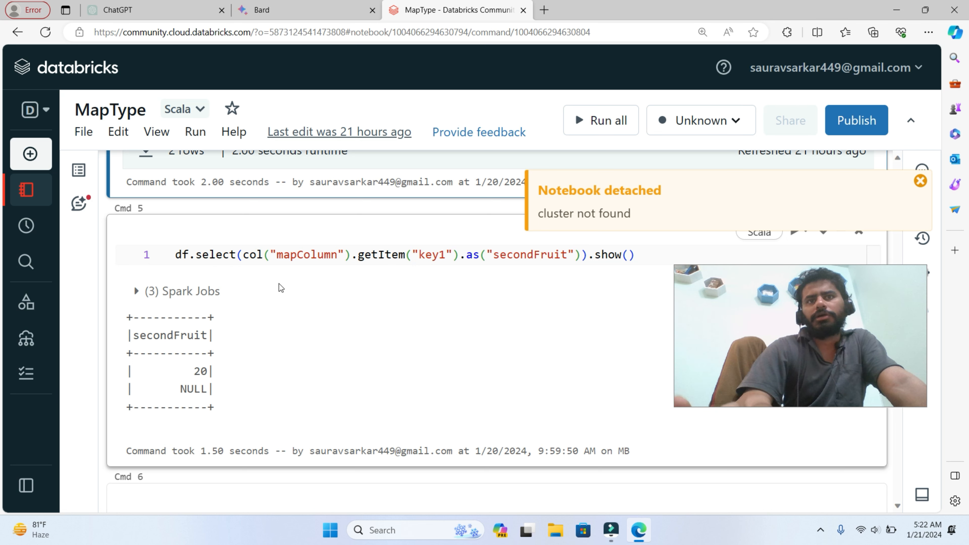
pyautogui.scroll(3)
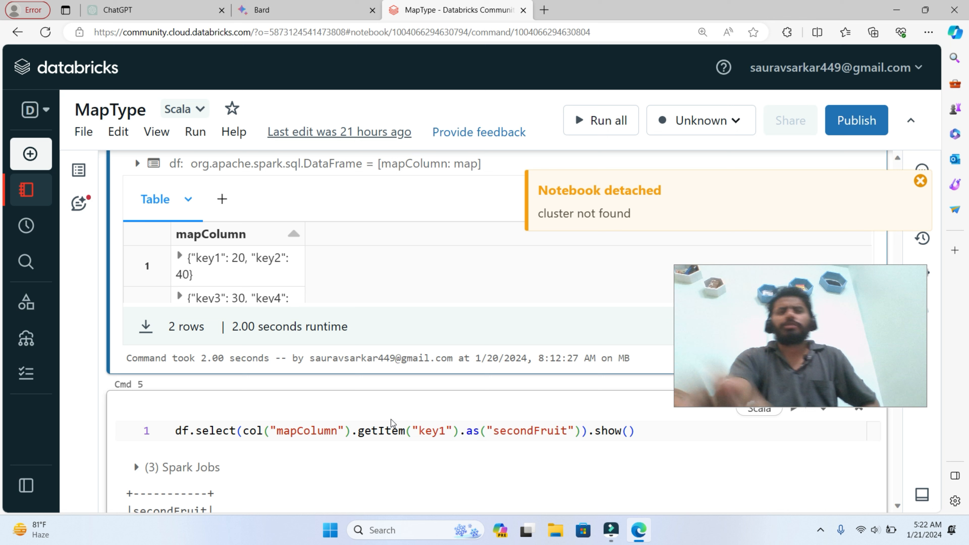
# - Highlight the getItem key1 lookup line returning 20 and NULL, then clear the selection
pyautogui.tripleClick(401, 430)
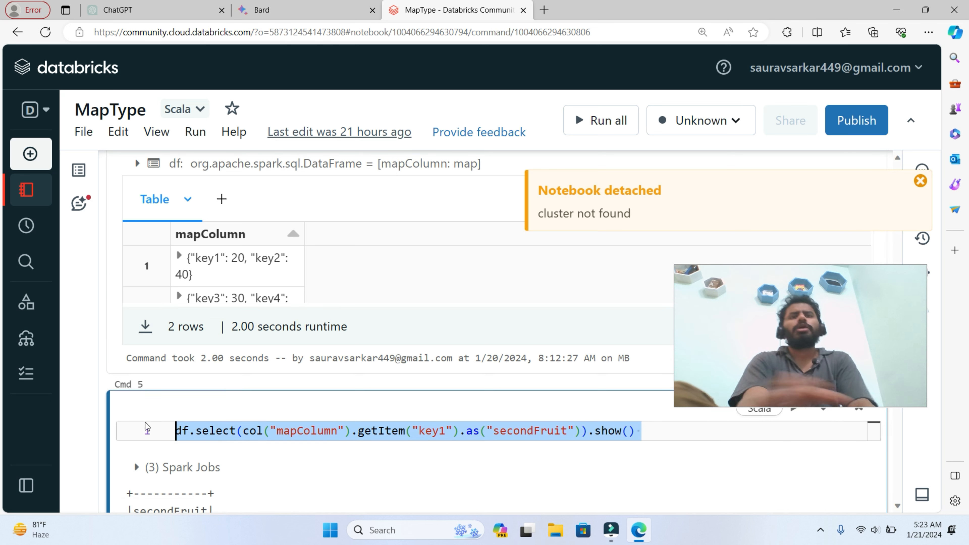
pyautogui.moveTo(146, 426)
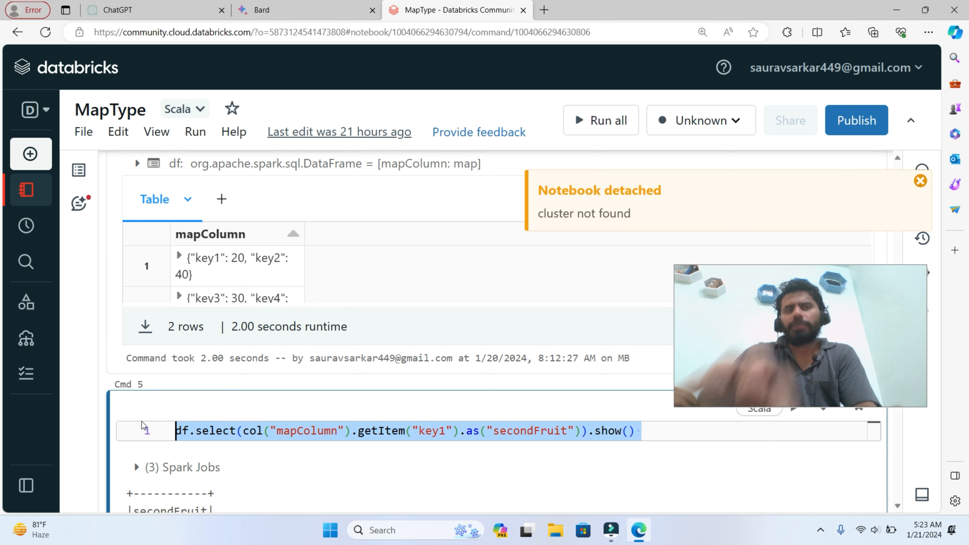
pyautogui.scroll(3)
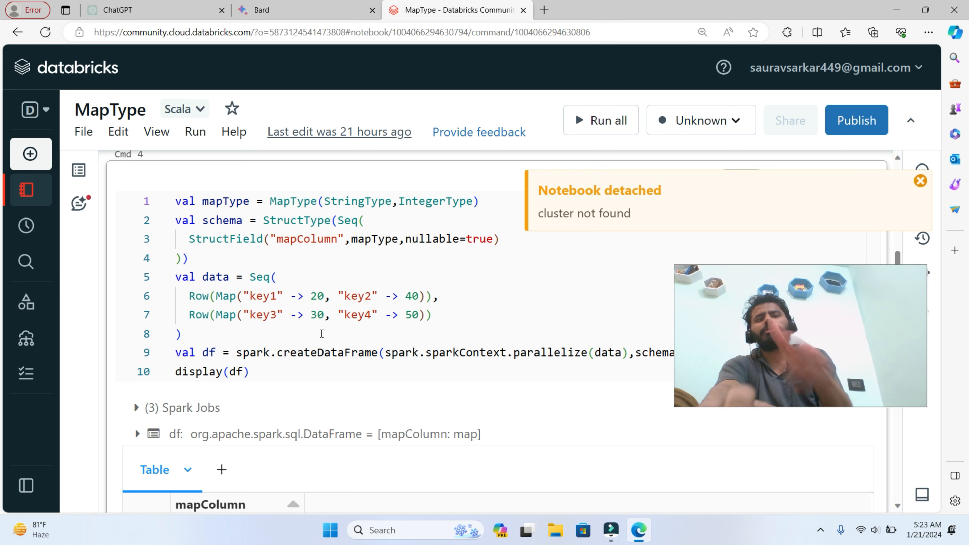
pyautogui.scroll(-3)
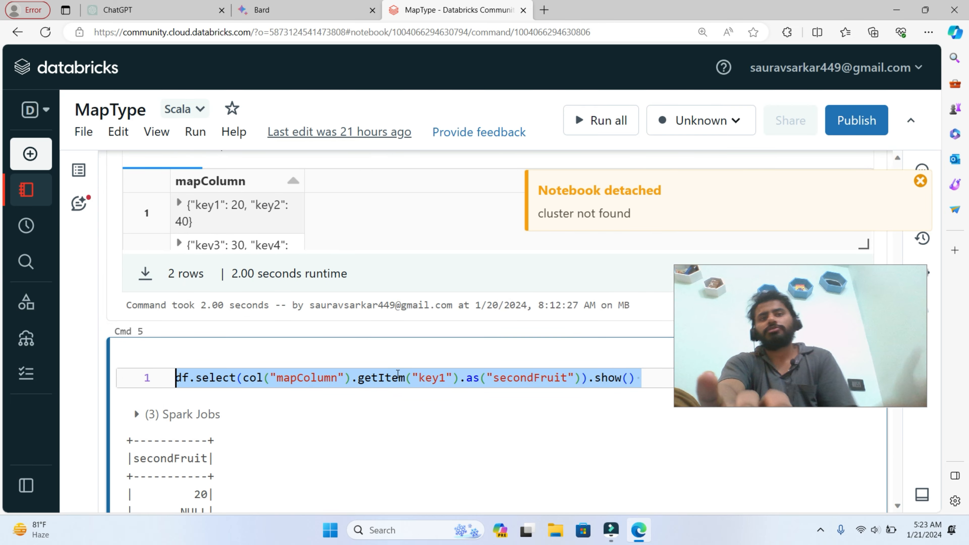
pyautogui.doubleClick(430, 378)
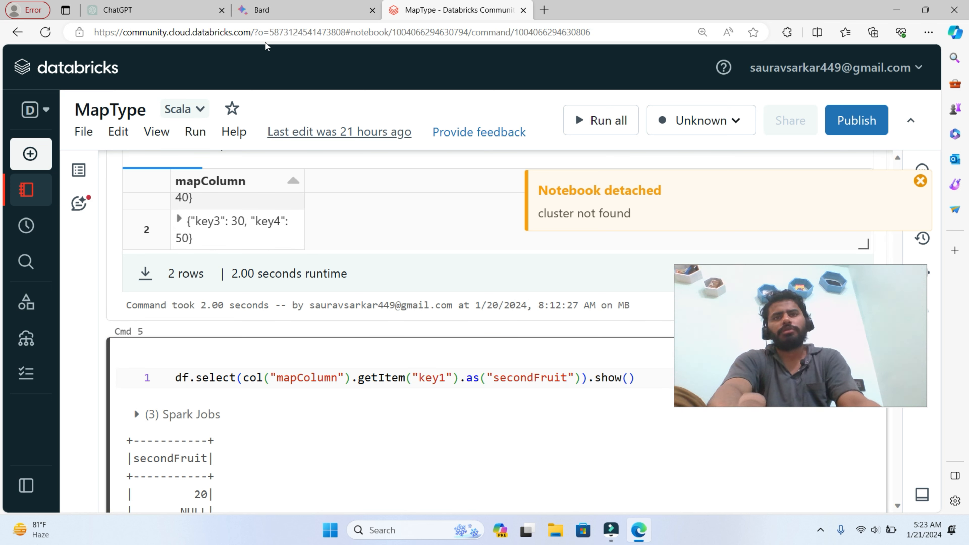
pyautogui.moveTo(746, 262)
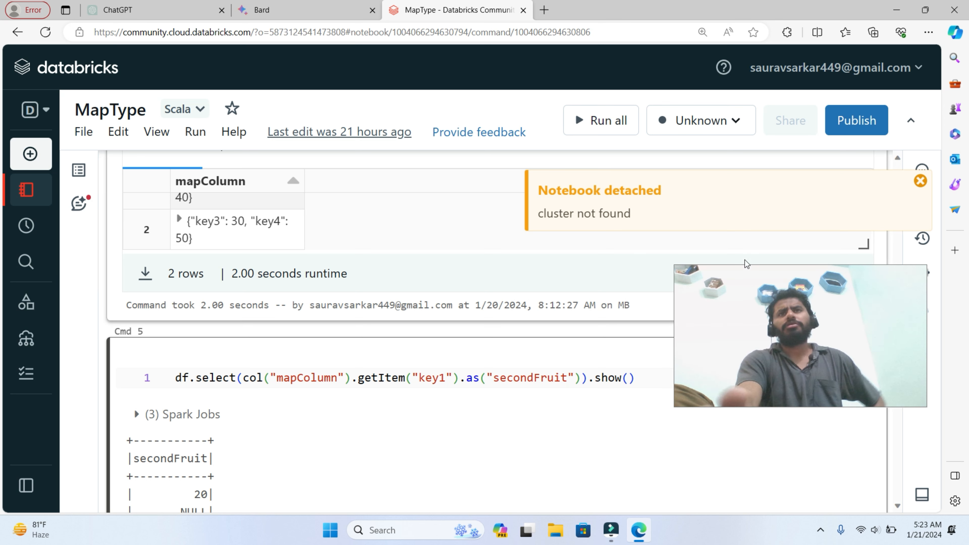